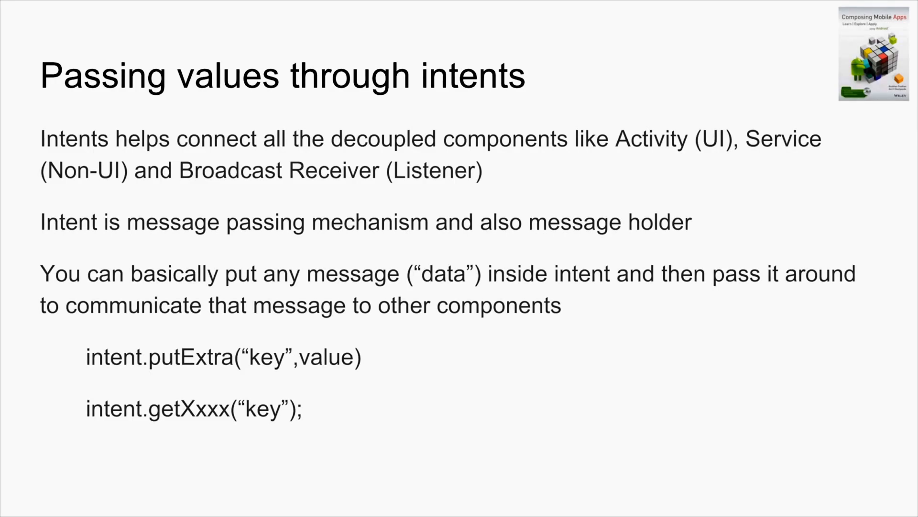
Leave the slides and return to MainActivity.java in Android Studio.
key("Right")
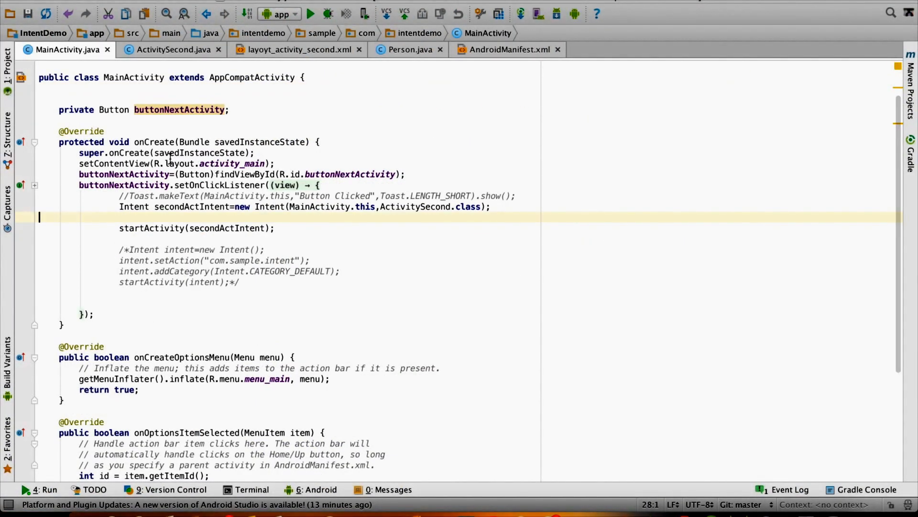
Add secondActIntent.putExtra("sampleKey", "This message is being sent from first activity") after the intent creation.
double_click(133, 76)
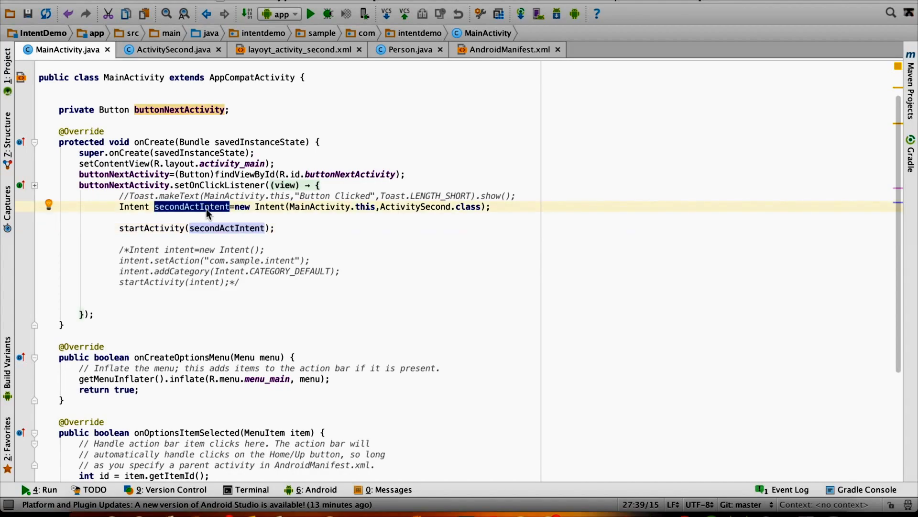
mouse_move(136, 218)
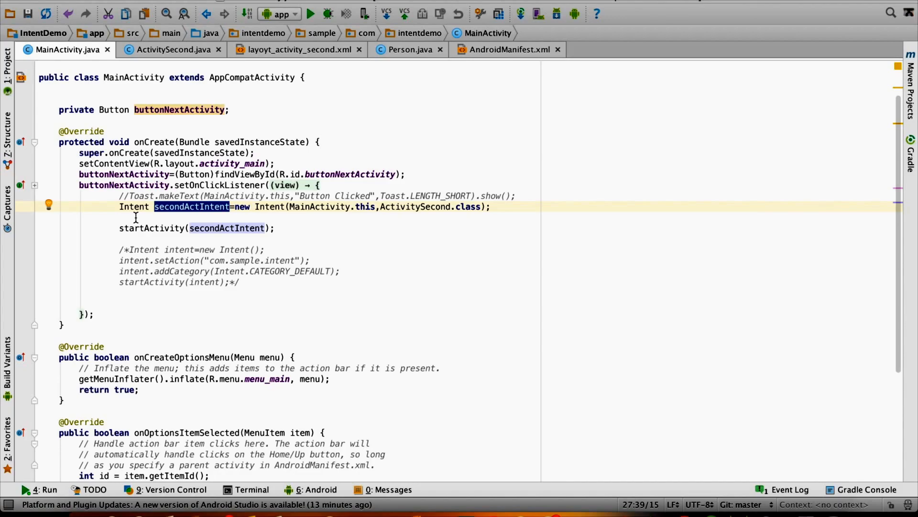
left_click(81, 217)
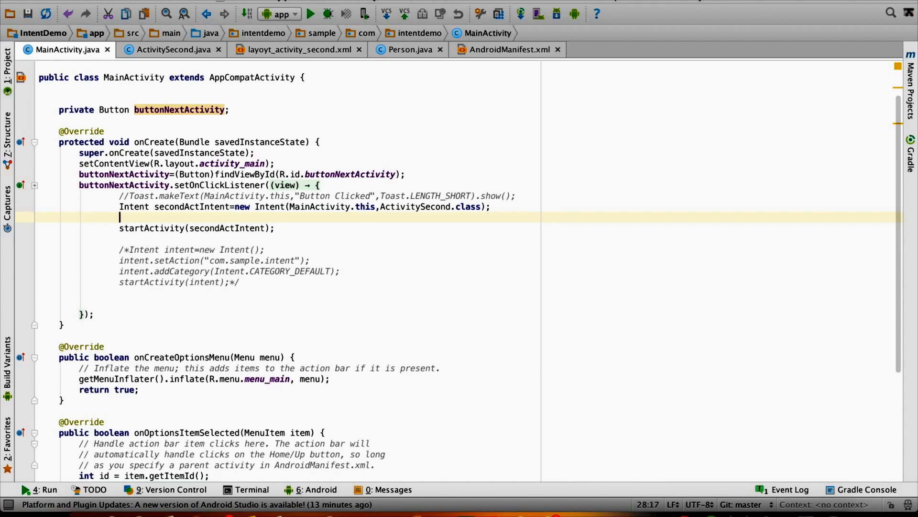
type("secondActIntent.putExtra(")
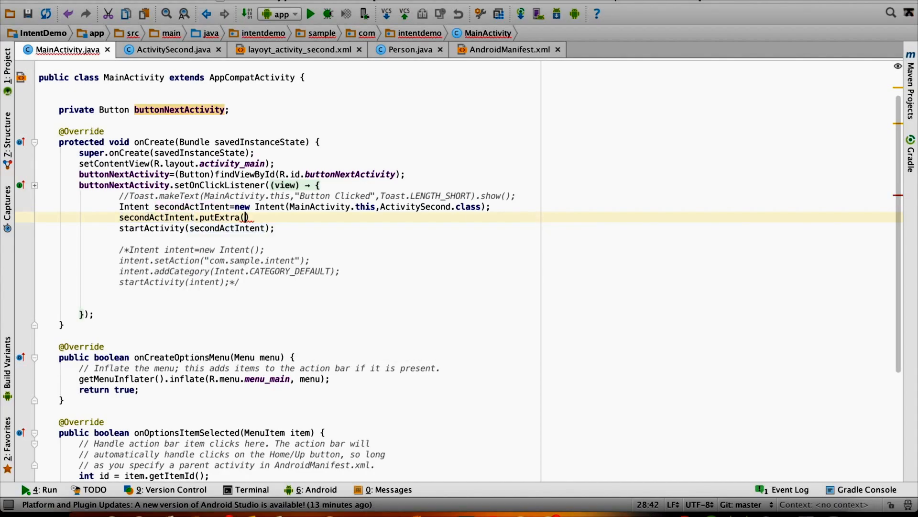
type("\"sampl\"")
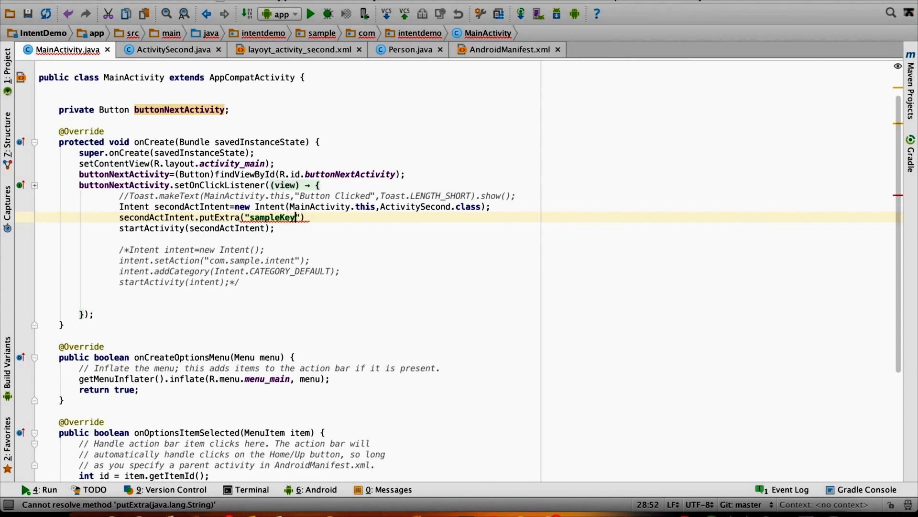
type(",")
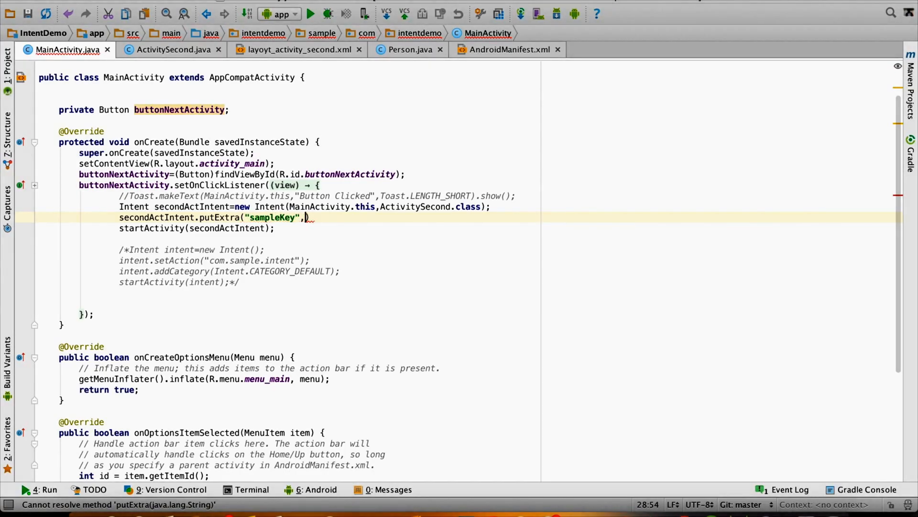
type(",")
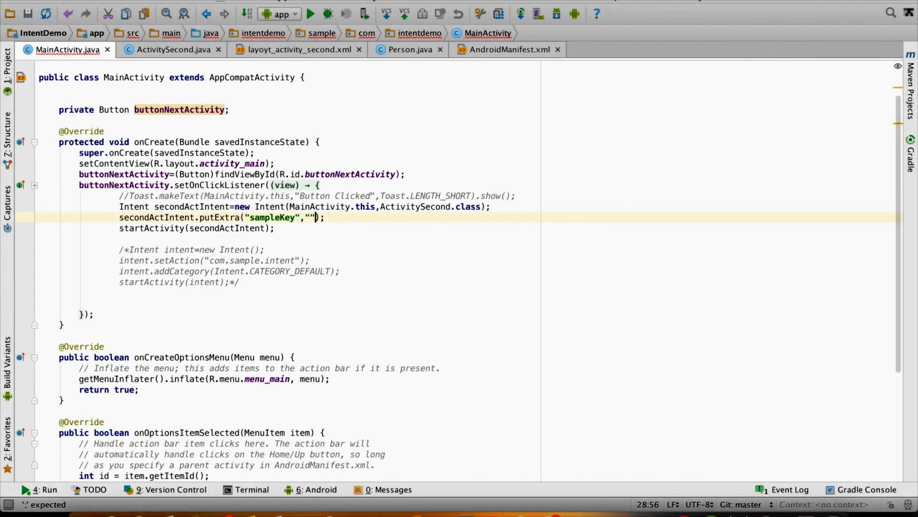
type("This mess")
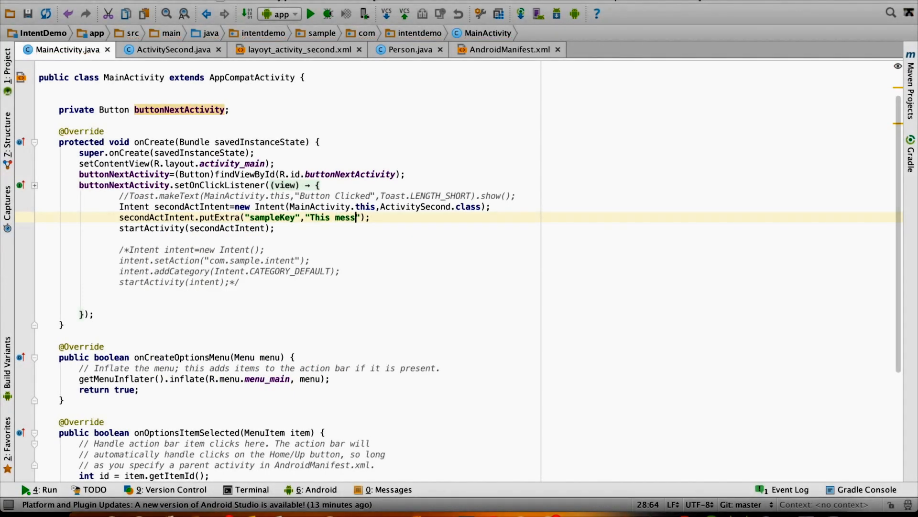
type("age is being sent from")
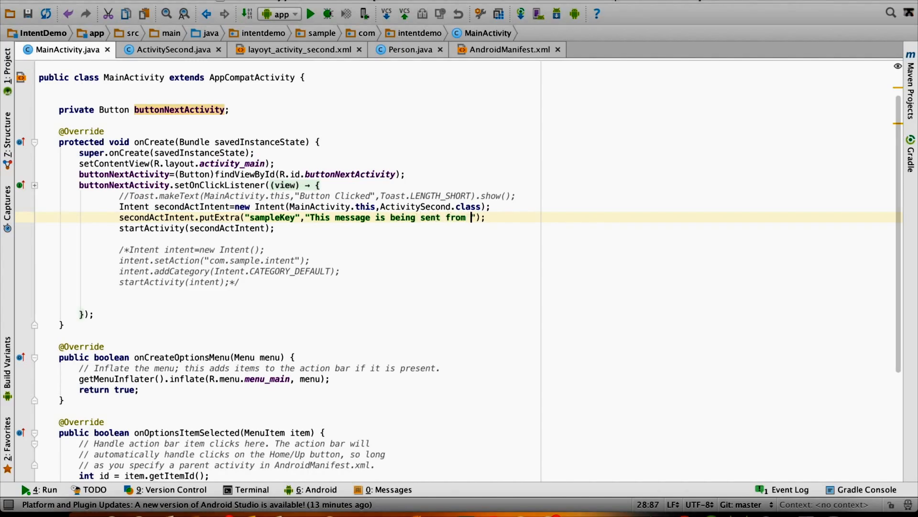
type("first activity")
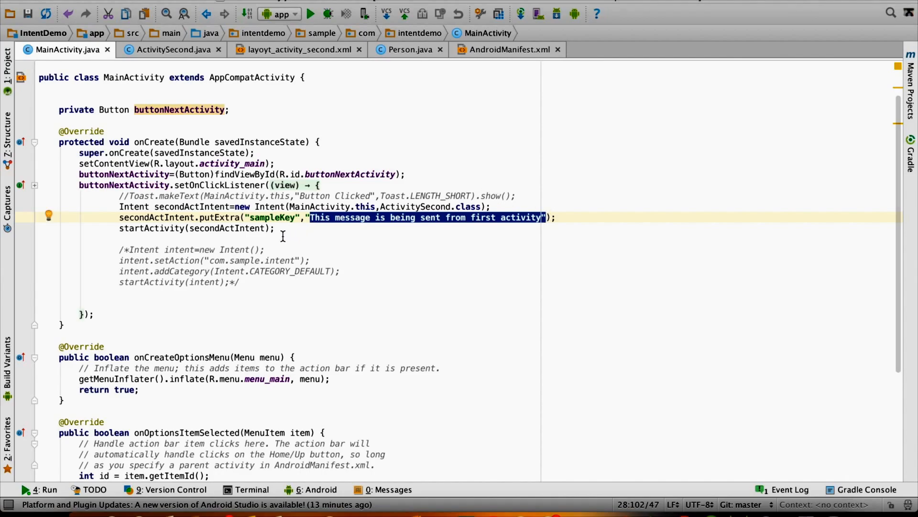
Check the intent passed to startActivity and switch to ActivitySecond.java.
double_click(228, 228)
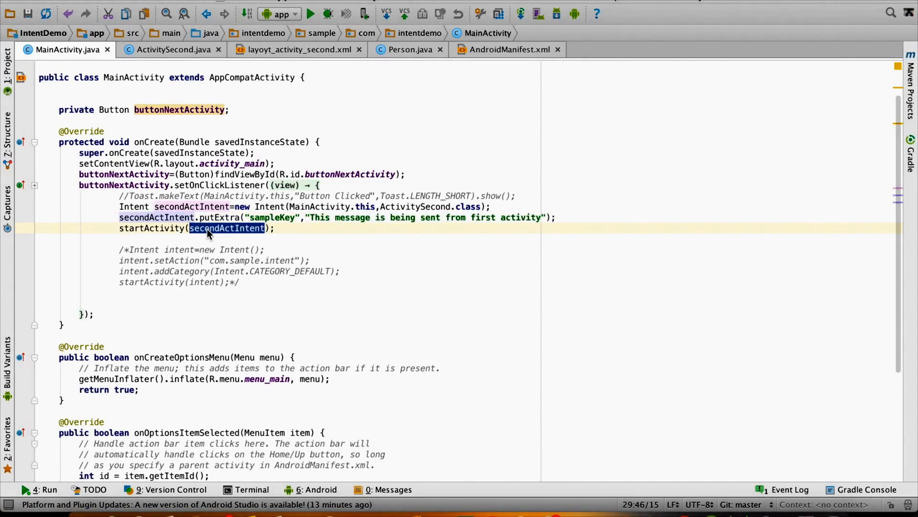
mouse_move(415, 207)
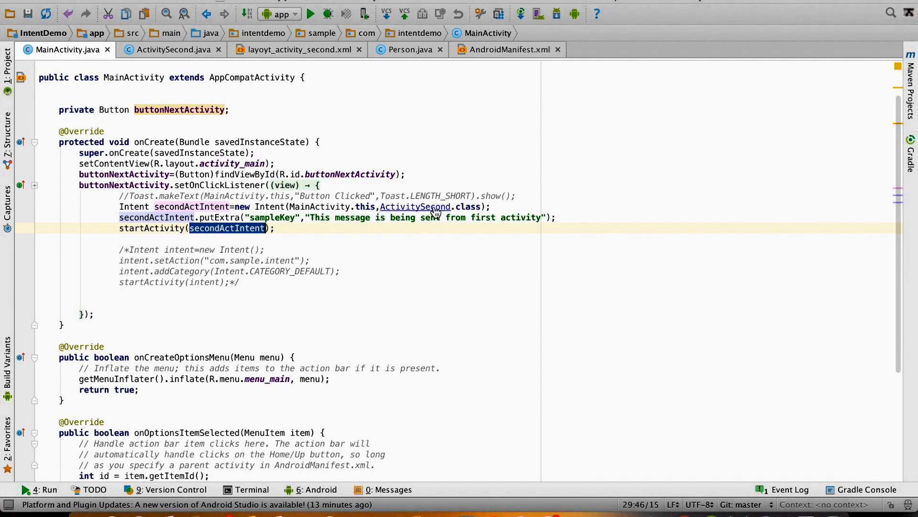
left_click(173, 49)
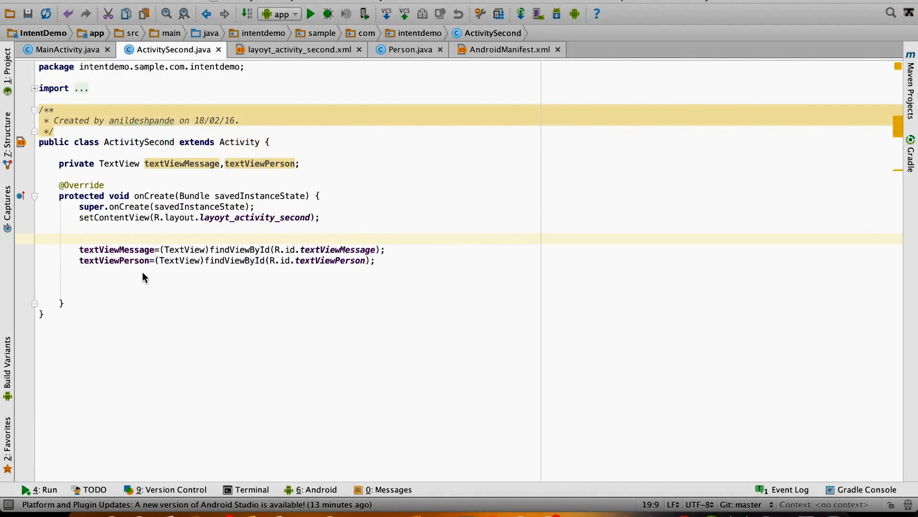
Read the string extra into message with getIntent().getStringExtra("sampleKey"), confirming the key in MainActivity.
left_click(146, 270)
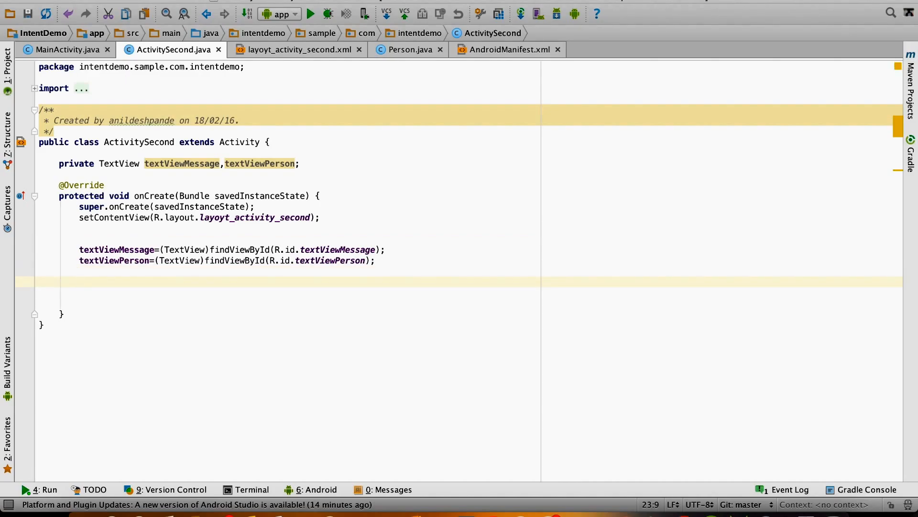
type("String message=getIntent().")
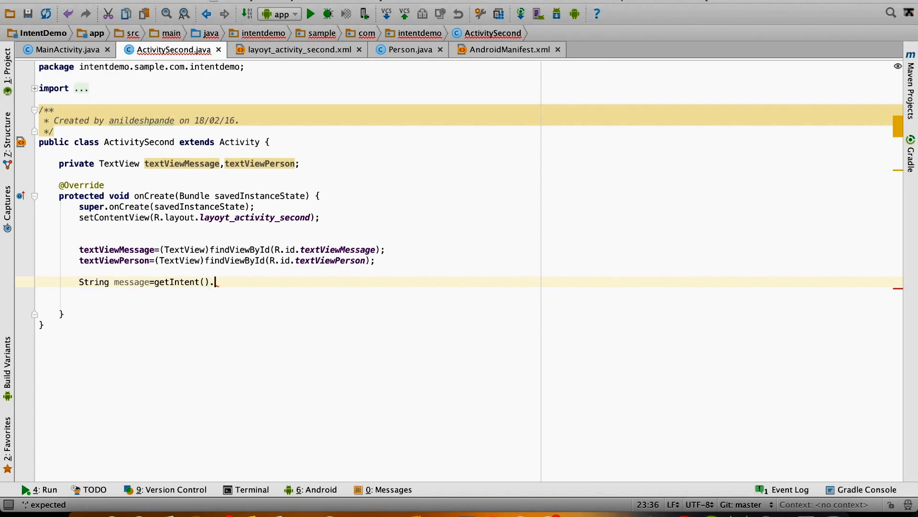
type("getStringExtra()")
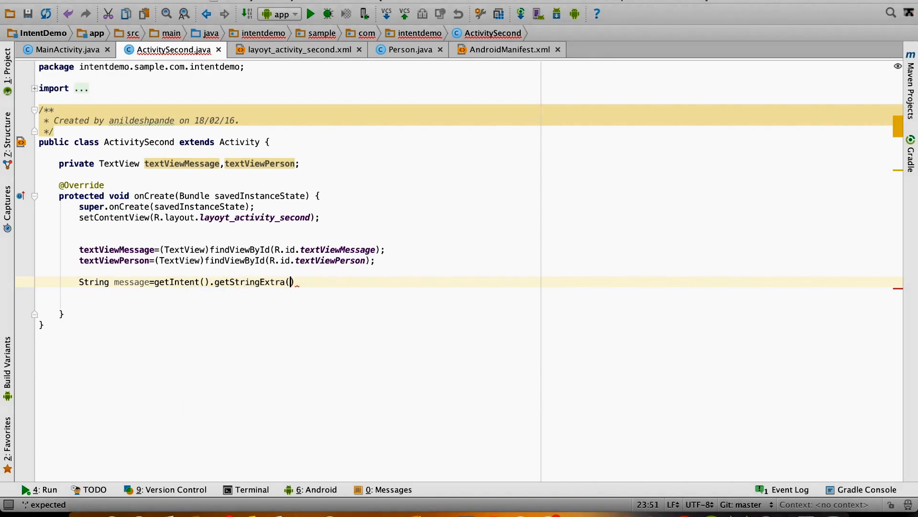
type("\"")
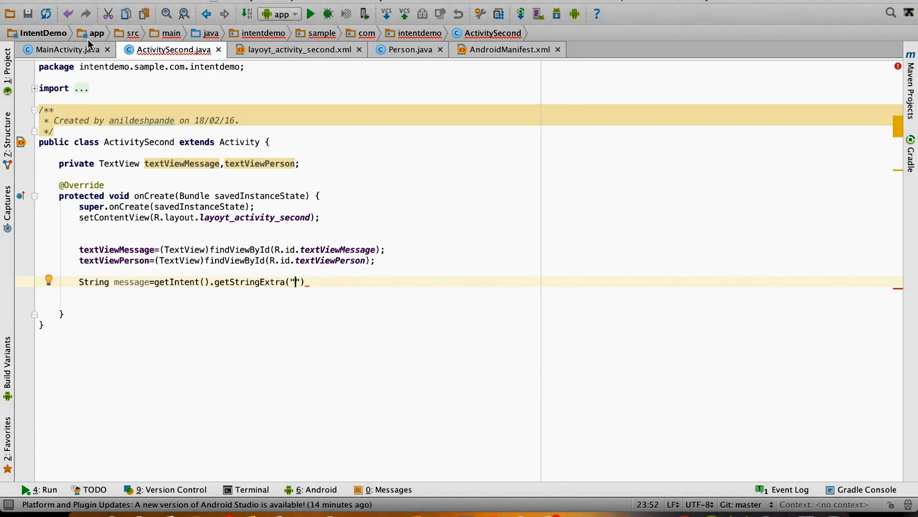
left_click(64, 49)
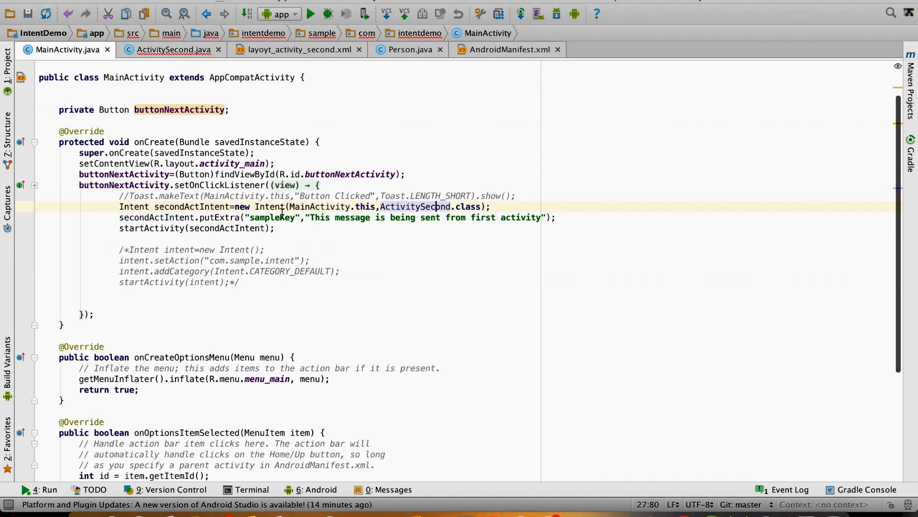
double_click(271, 217)
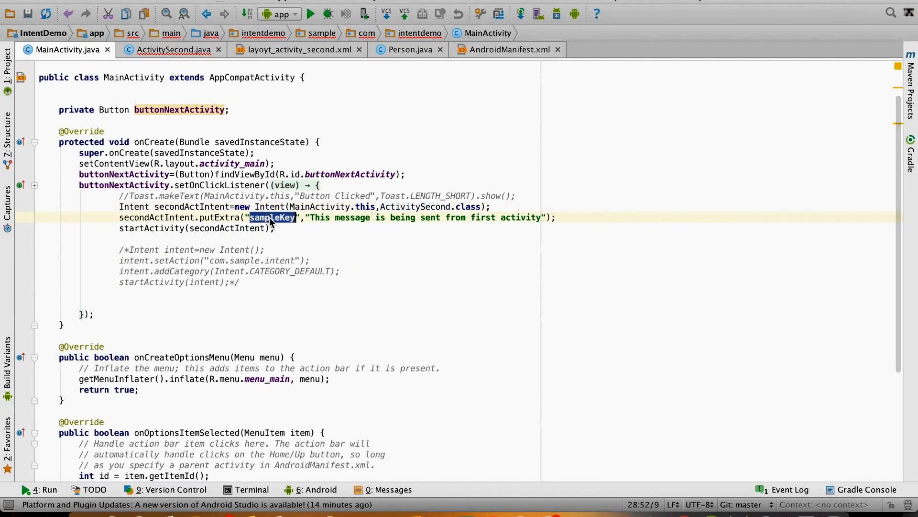
left_click(173, 49)
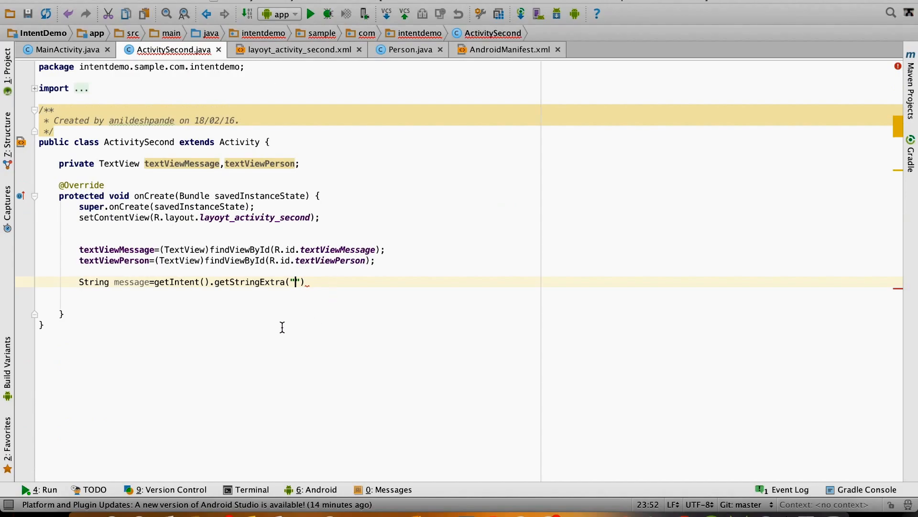
type("sampleKey\");")
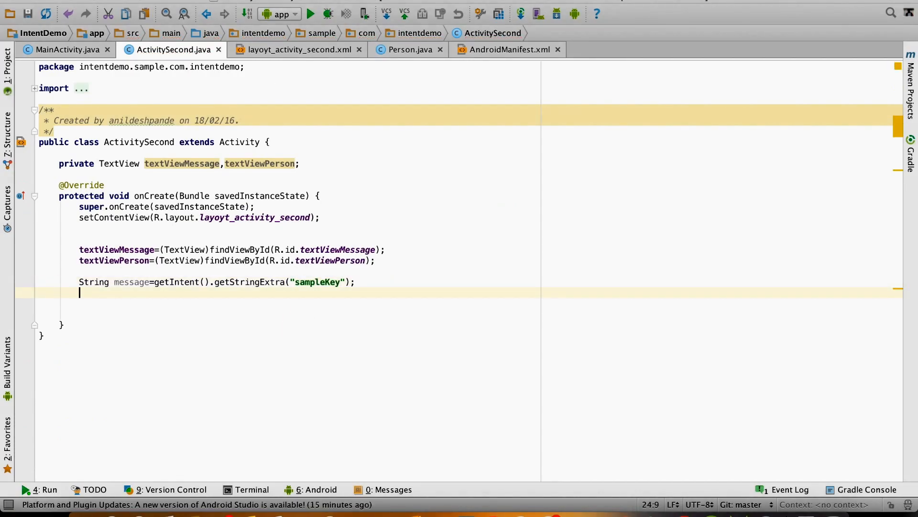
Show the message with textViewMessage.setText(message) and run the app.
type("textViewMessage.setText();")
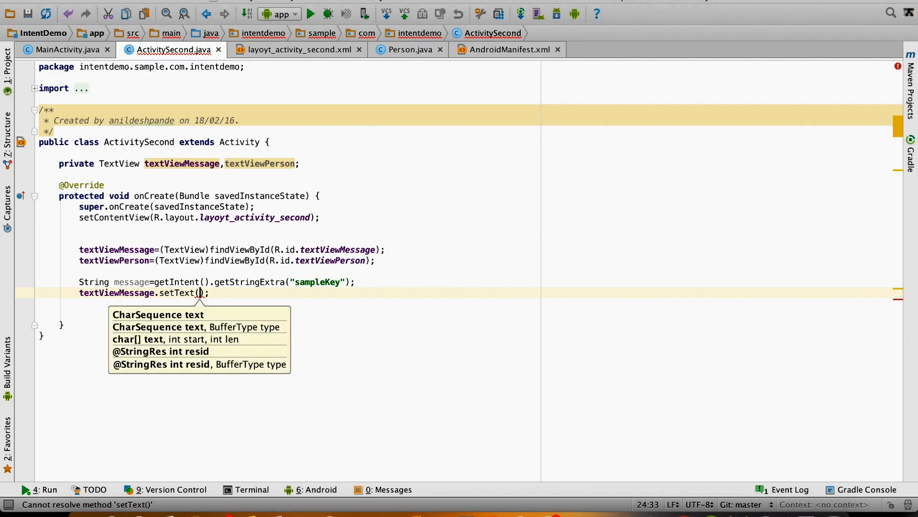
type("message")
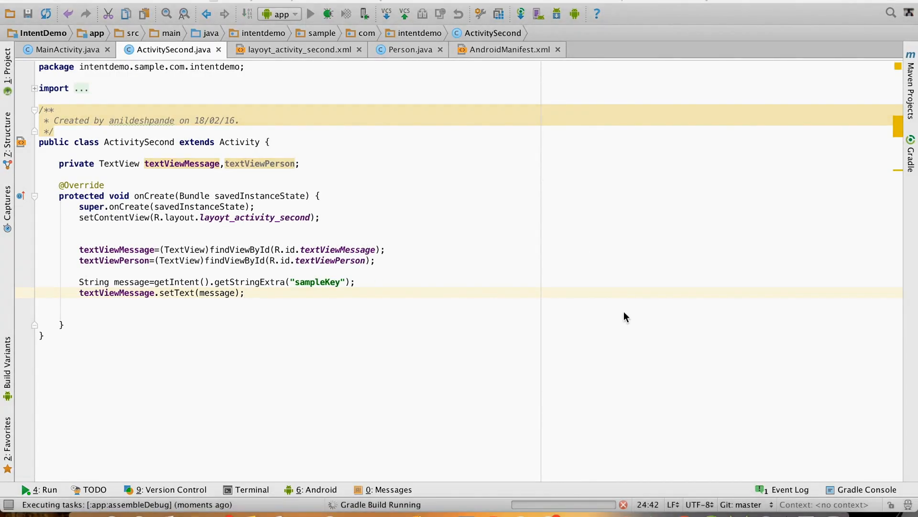
Open the app's second screen on the emulator and confirm the sent message appears.
left_click(311, 12)
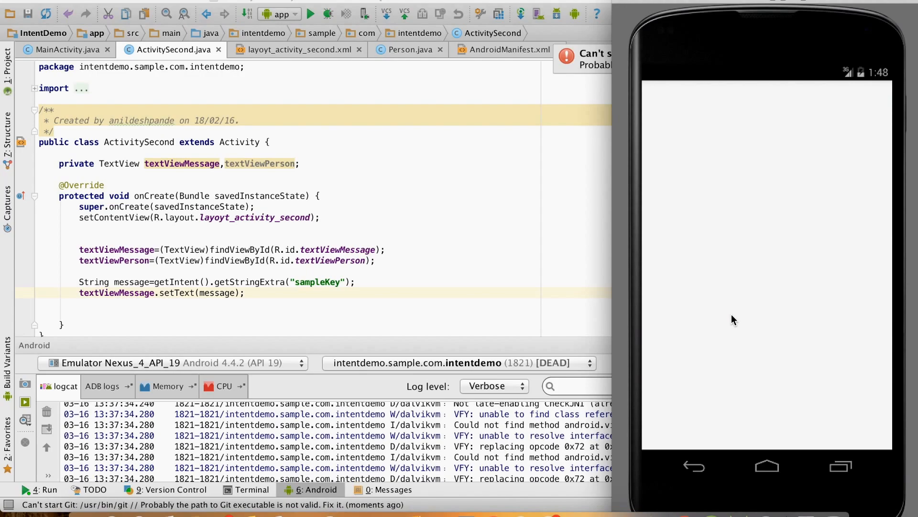
left_click(311, 13)
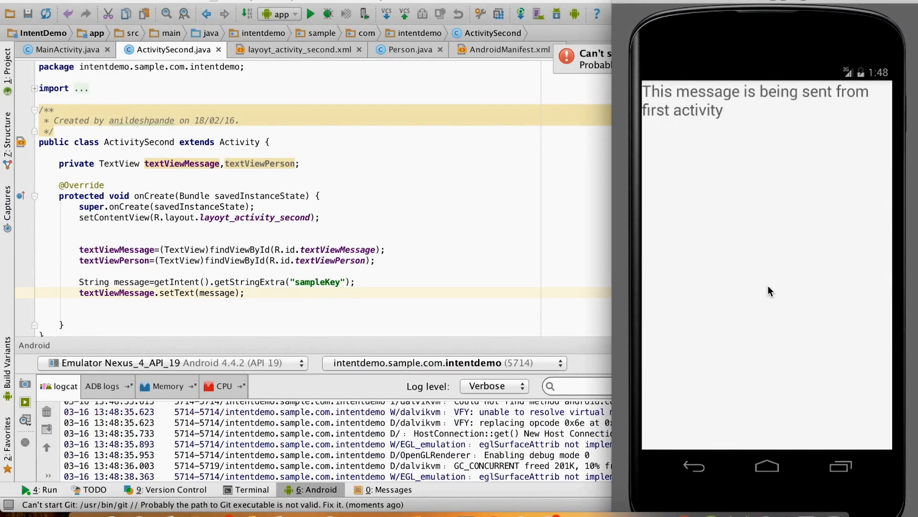
mouse_move(709, 116)
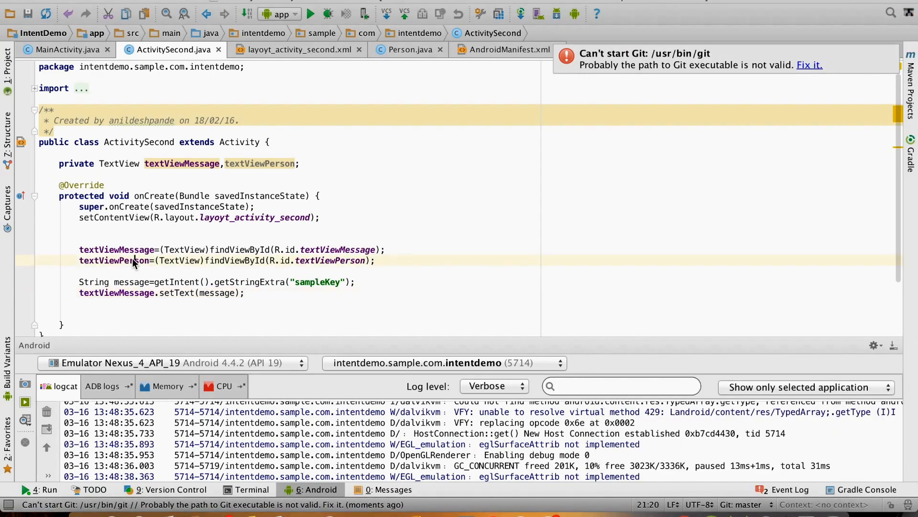
double_click(113, 260)
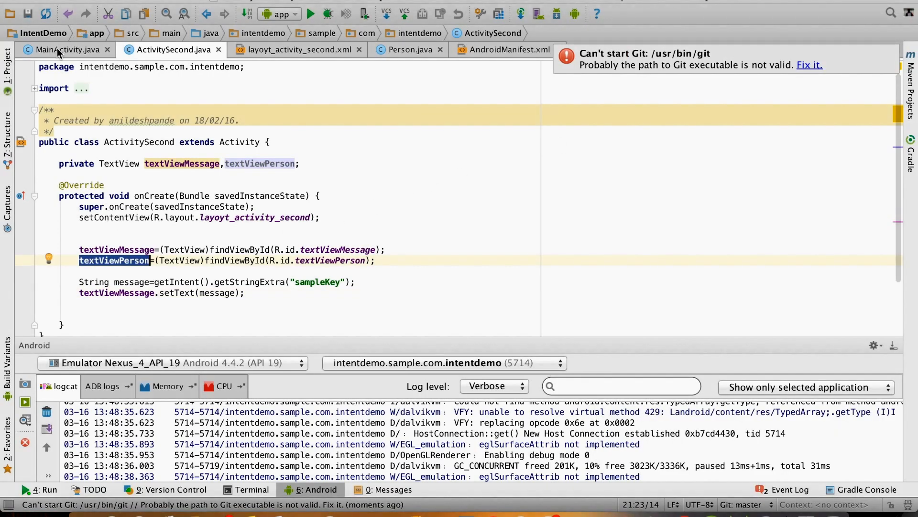
left_click(64, 49)
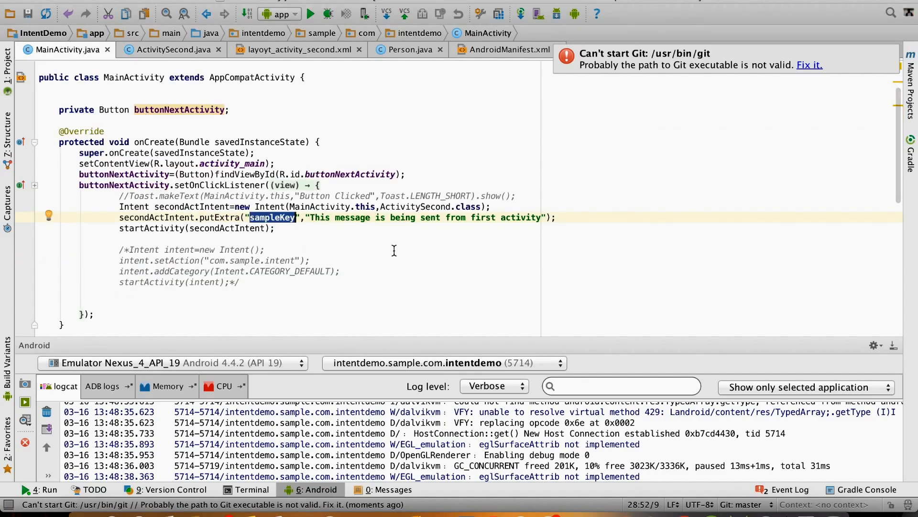
mouse_move(429, 230)
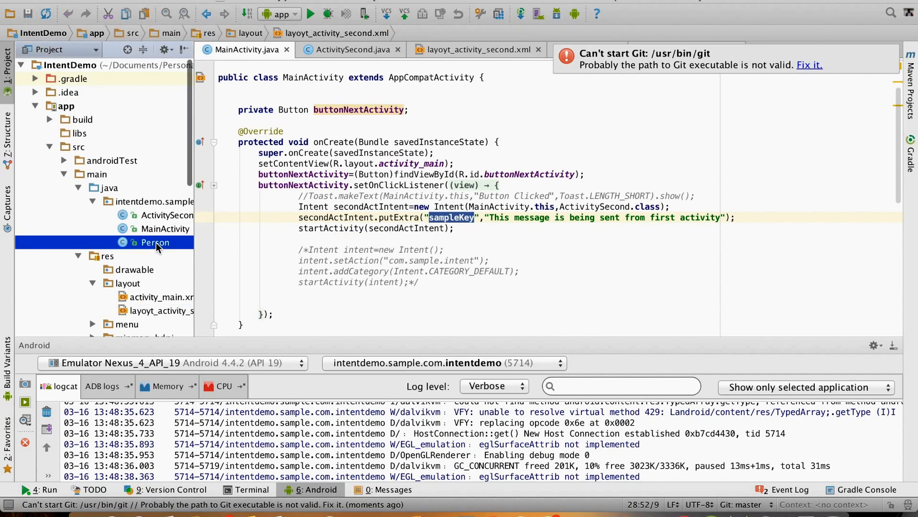
double_click(155, 242)
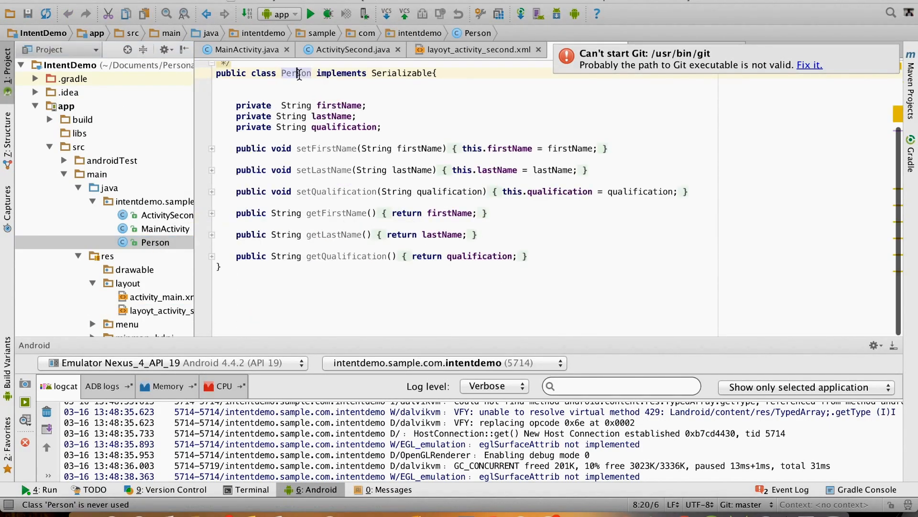
double_click(402, 73)
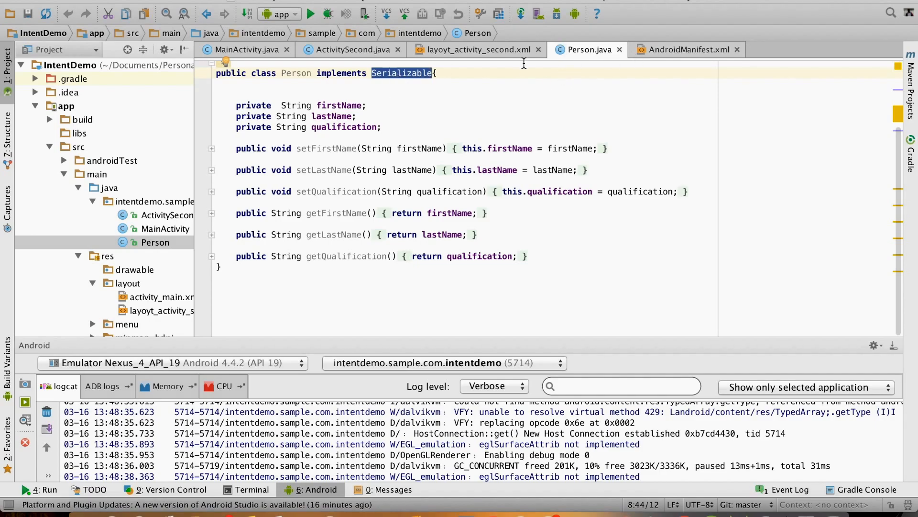
left_click(246, 49)
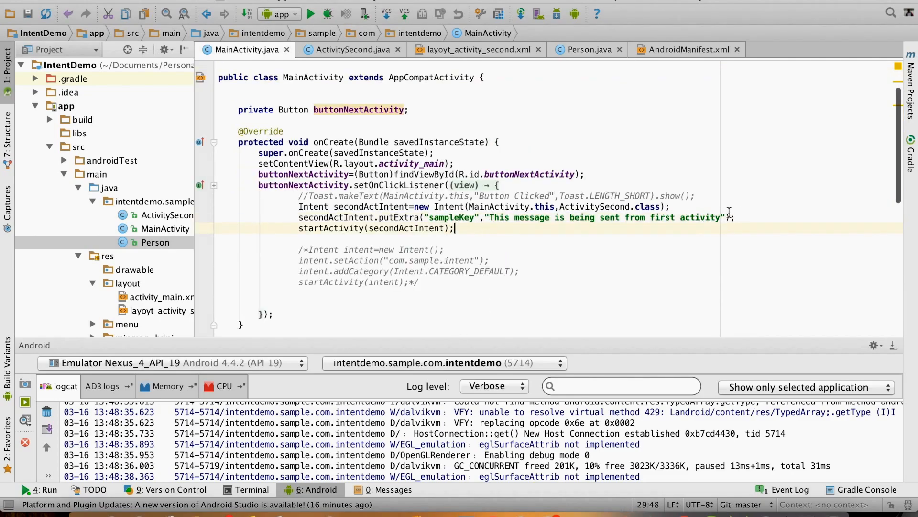
type("Person person=new Person();")
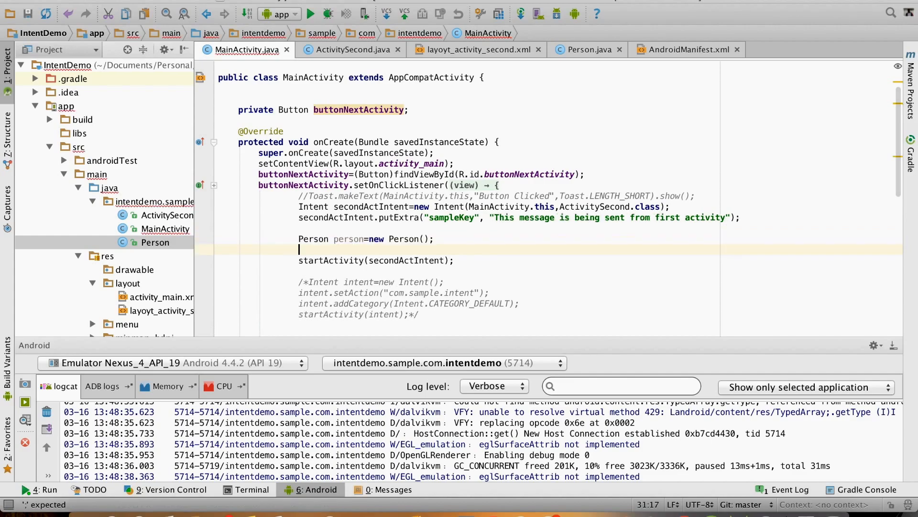
type("person.setFirstName(\"Ankit\");")
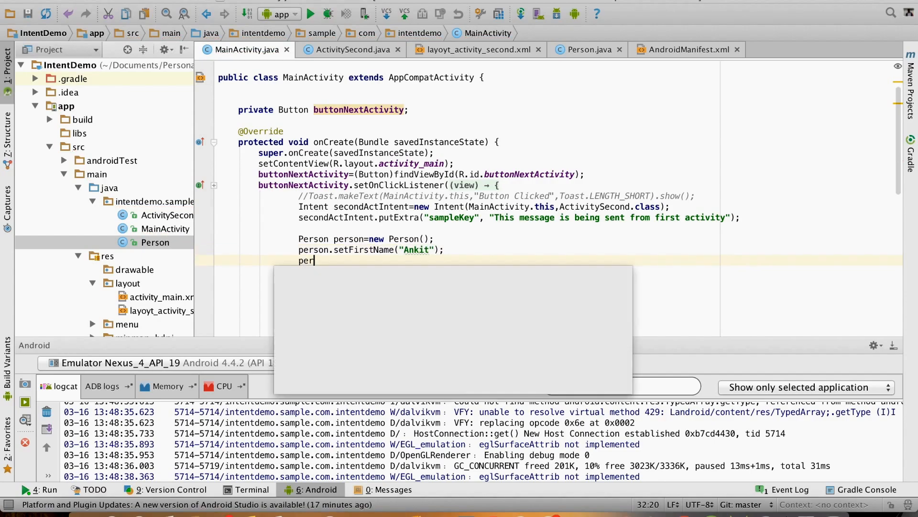
type(".setLastName(\"Agarwal\");")
type("person")
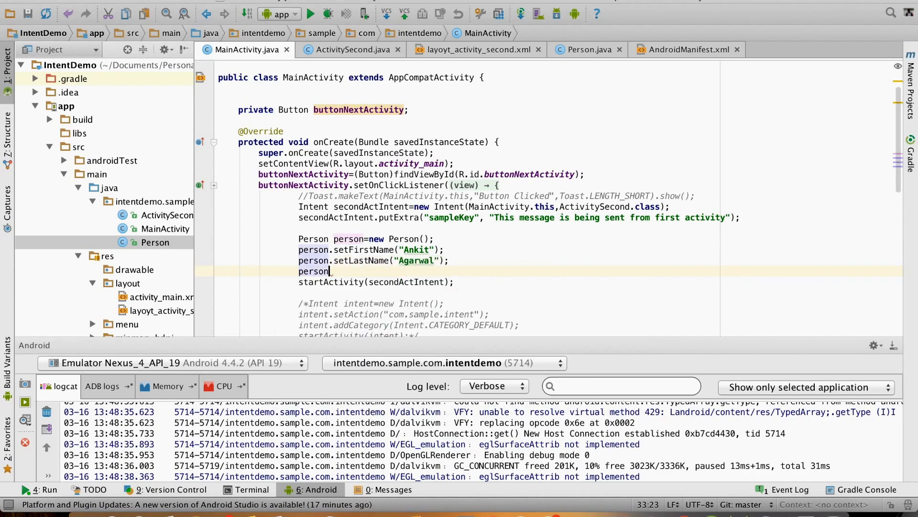
type("setQualification(\"B\");")
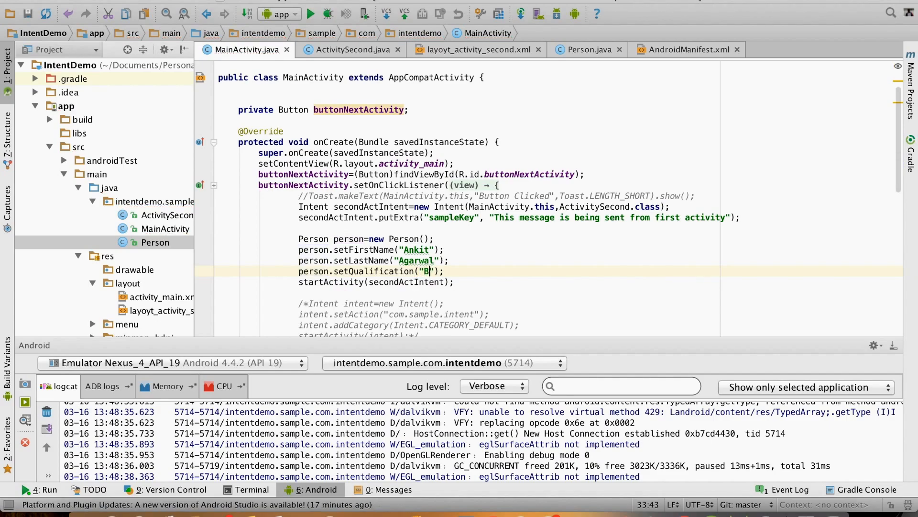
type(".E")
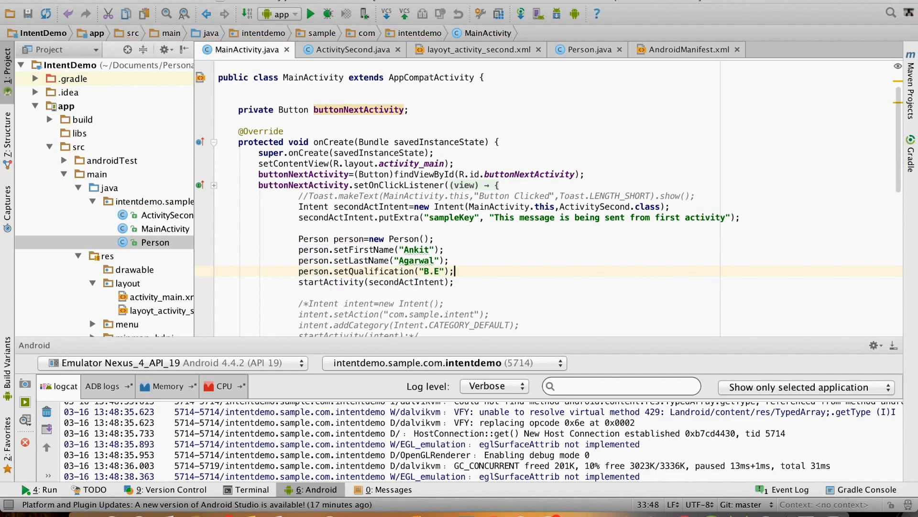
key("enter")
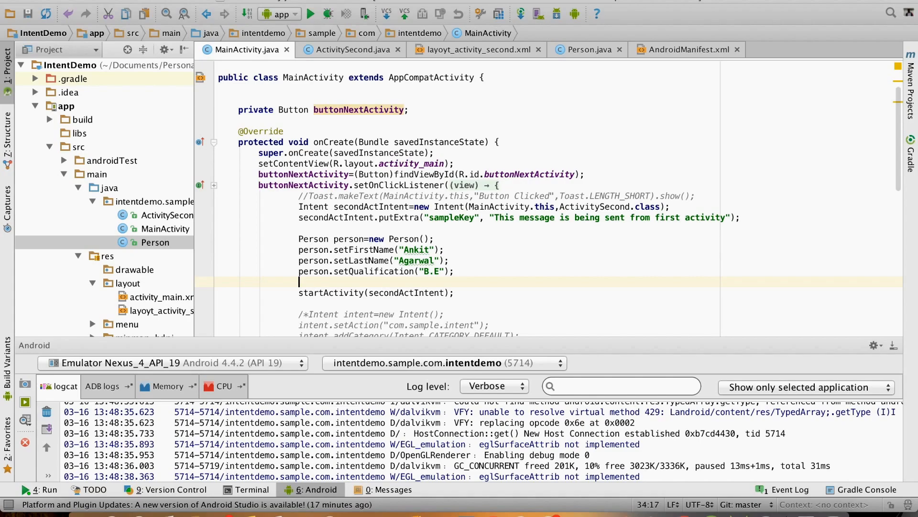
Add secondActIntent.putExtra("person", person) and switch to ActivitySecond.java.
type("secondActIntent.")
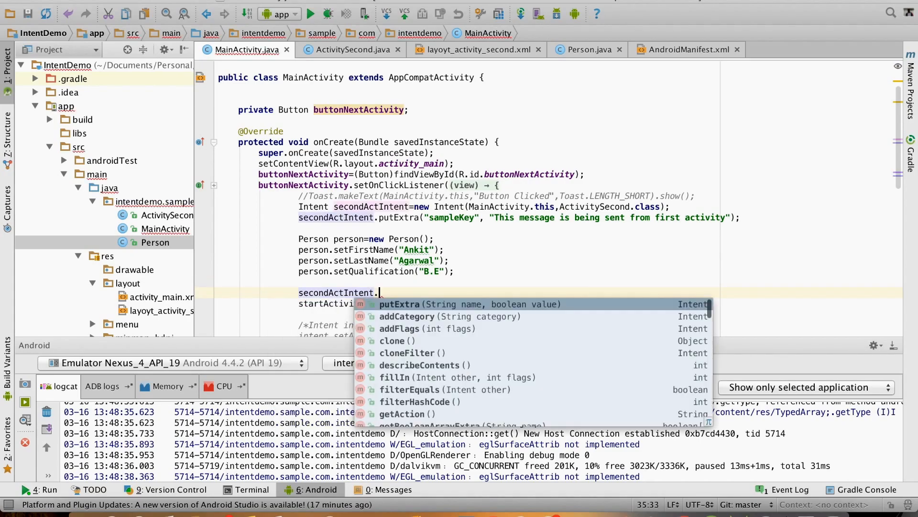
type("putExtra(\"person\"),")
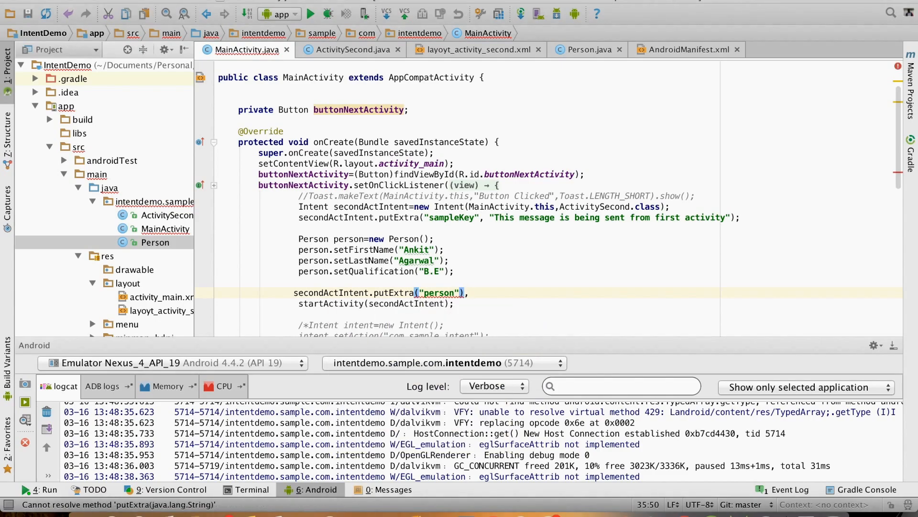
key("Backspace")
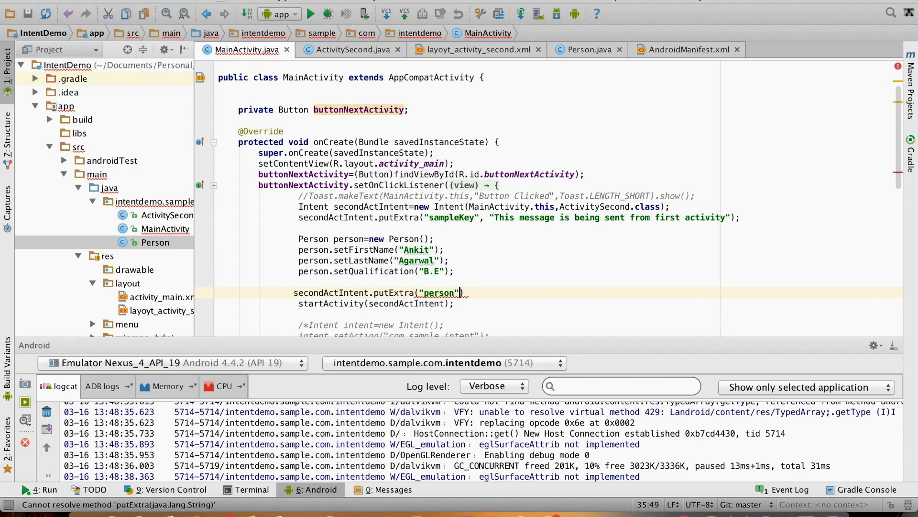
type(",person")
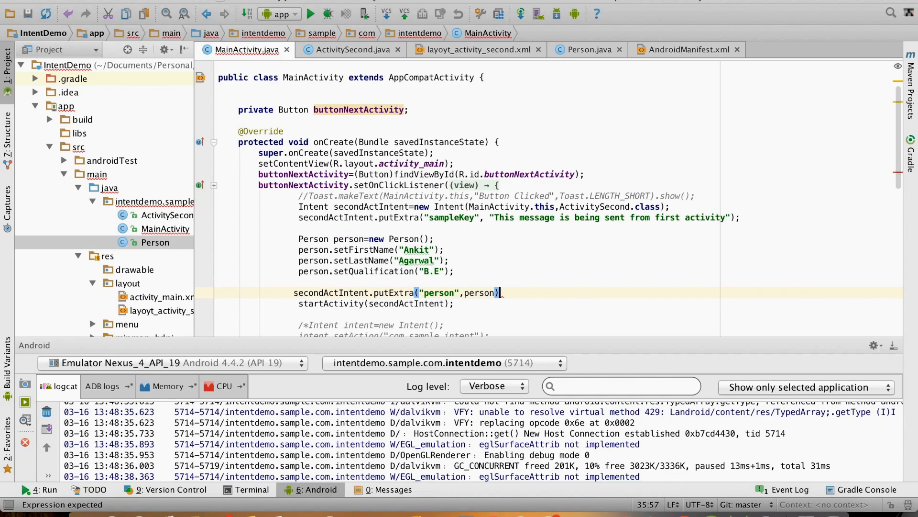
type(";")
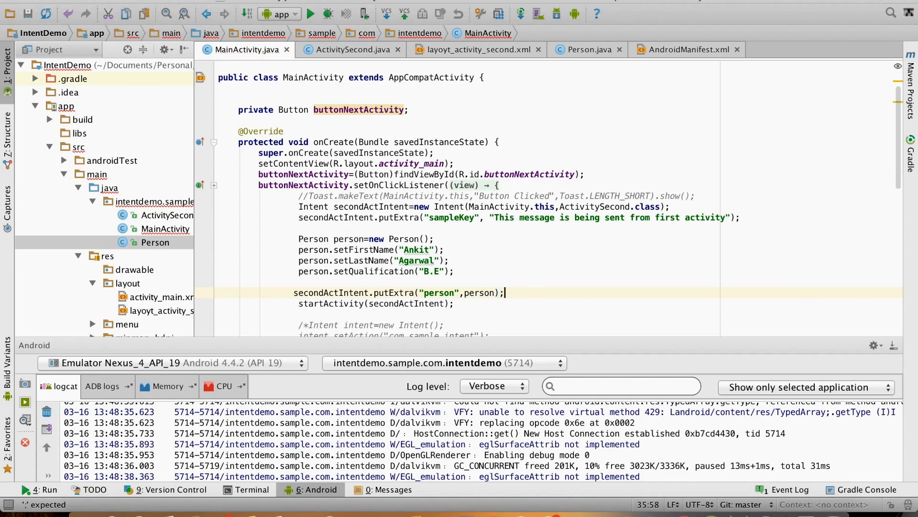
left_click(349, 48)
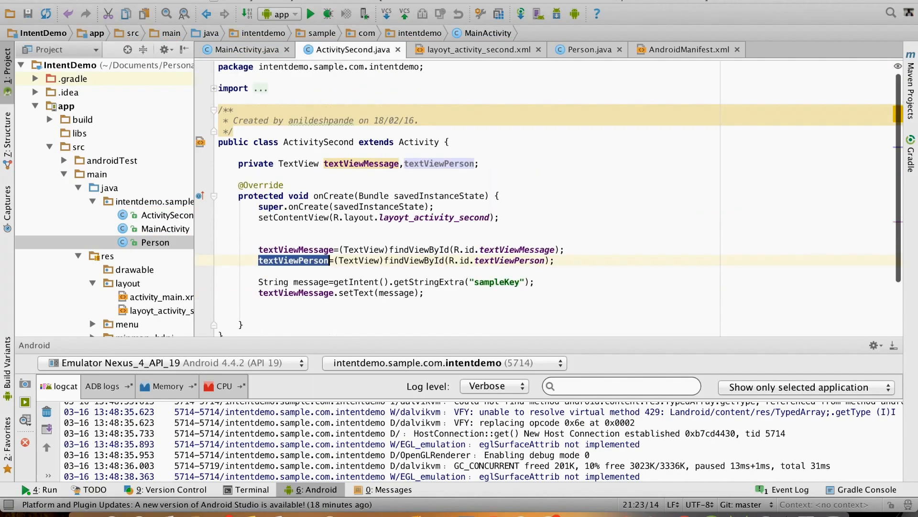
Read the extra as Person person=(Person)getIntent().getSerializableExtra("person"), confirming the key in MainActivity.
type("Person person=get")
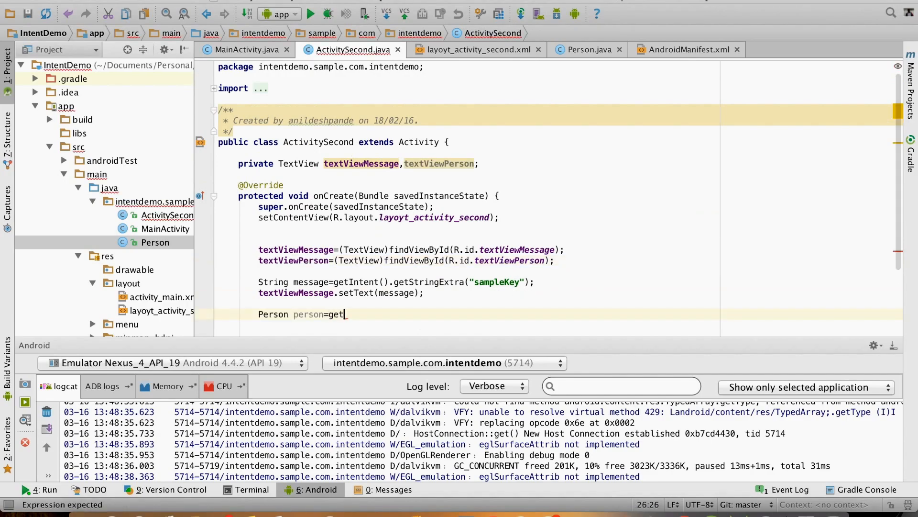
type("Intent().getSerializableExtra(")
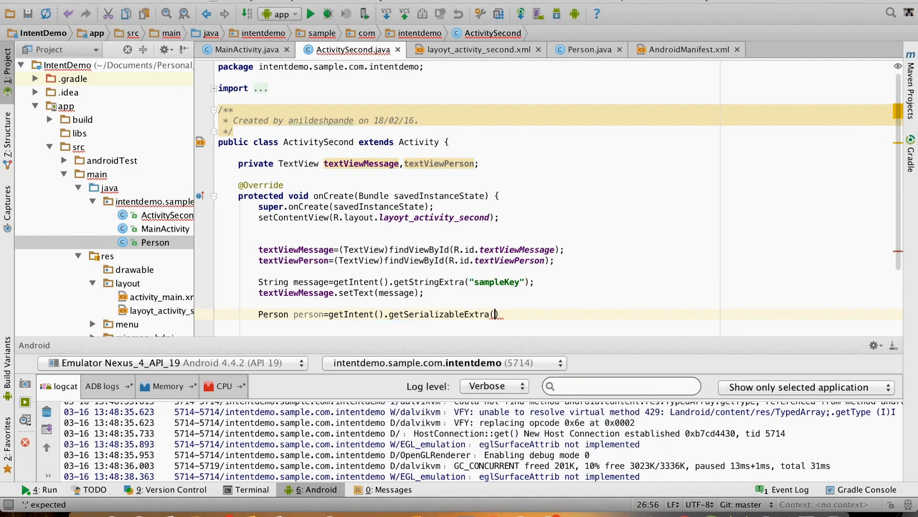
left_click(246, 48)
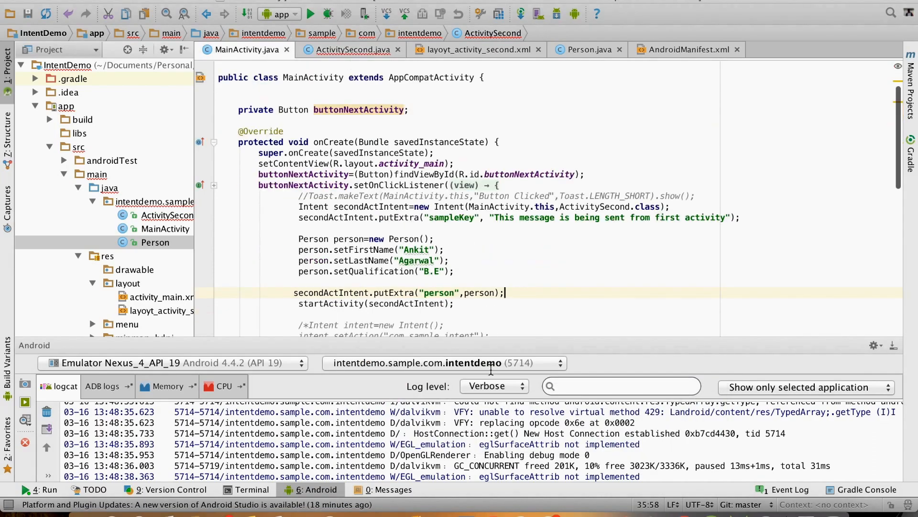
double_click(439, 293)
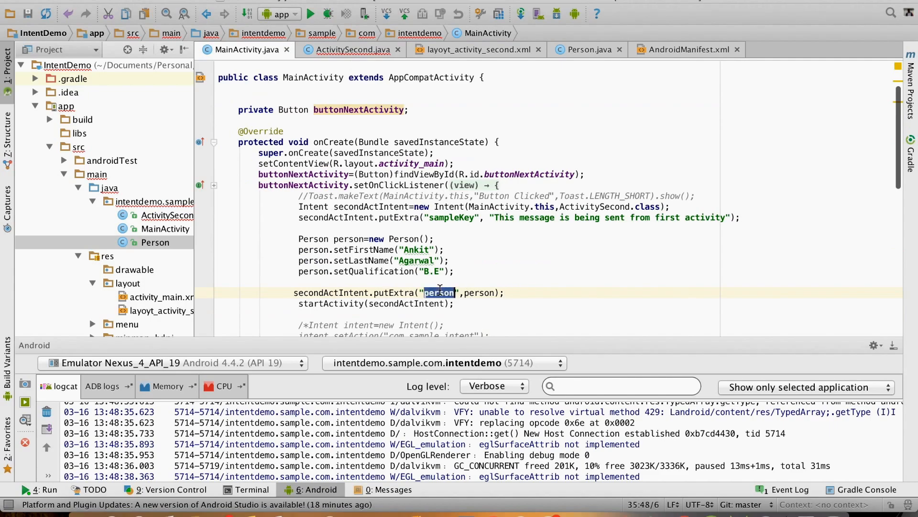
left_click(348, 48)
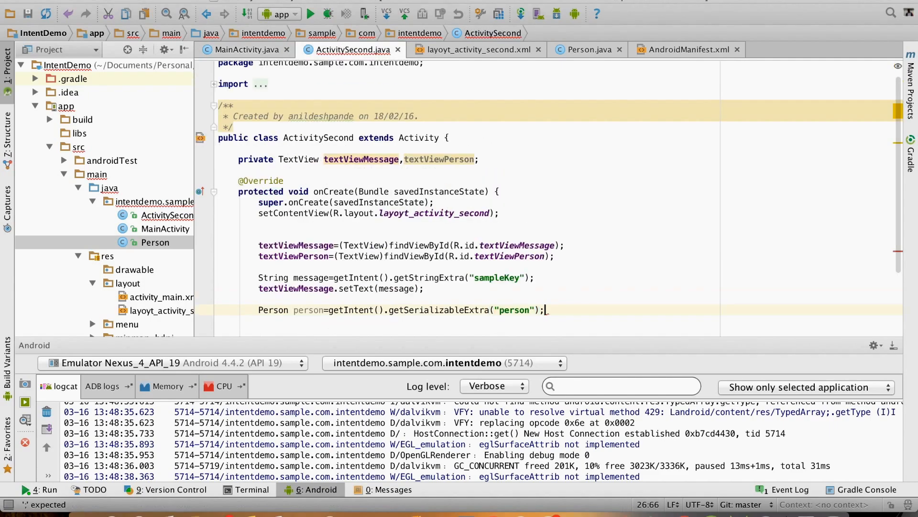
left_click(328, 310)
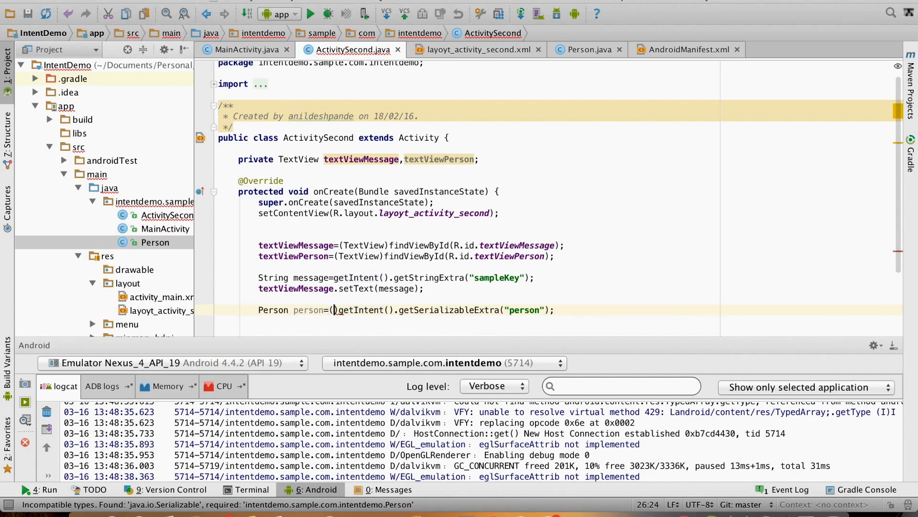
type("(Person)")
type("textViewPerson.setText(person.getFirstName());")
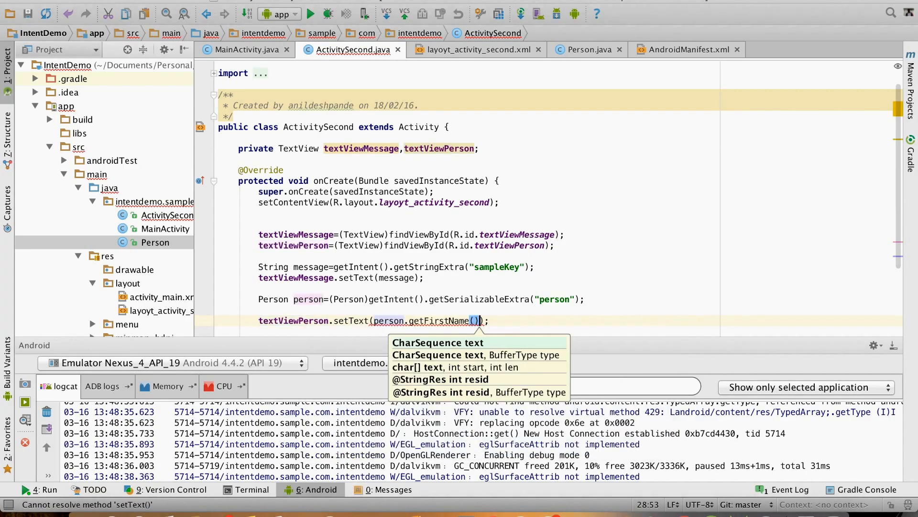
Set first name, last name and qualification on textViewPerson and run the app.
type("+\", \"+person.getLastName()+\", \"+person.getQualification(")
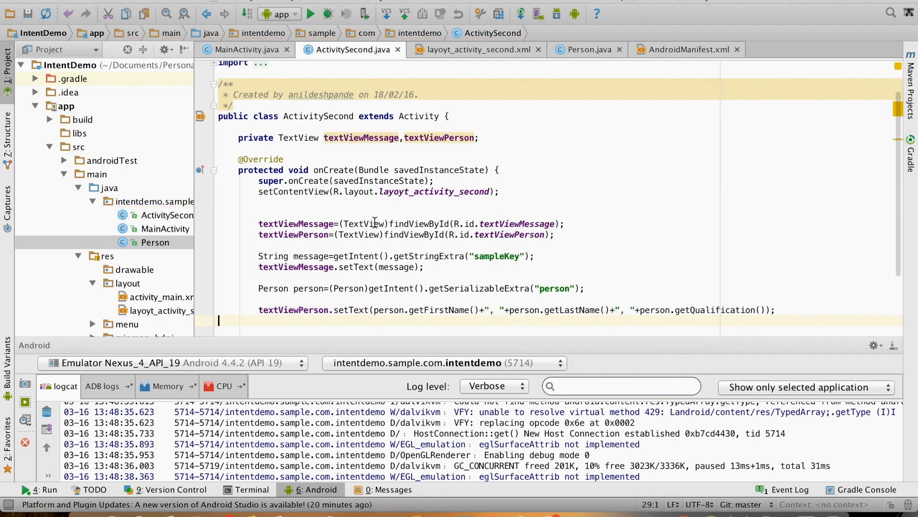
left_click(312, 13)
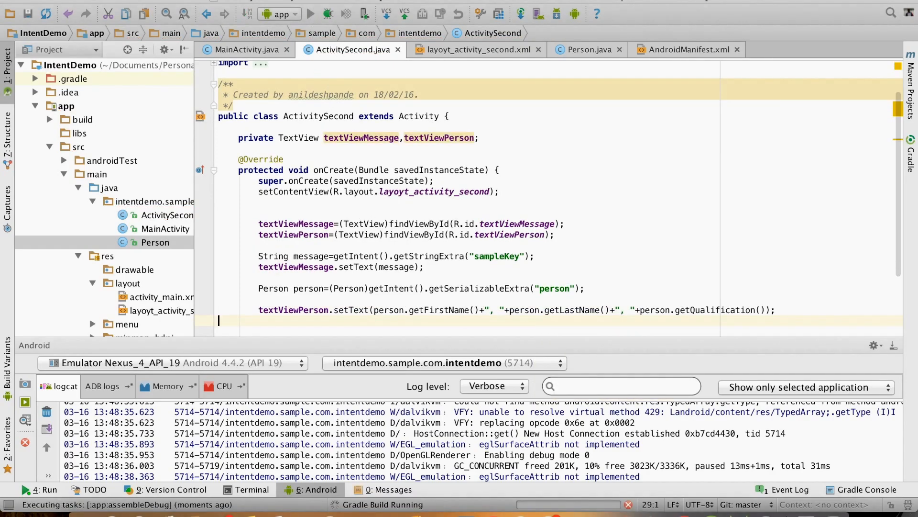
left_click(309, 13)
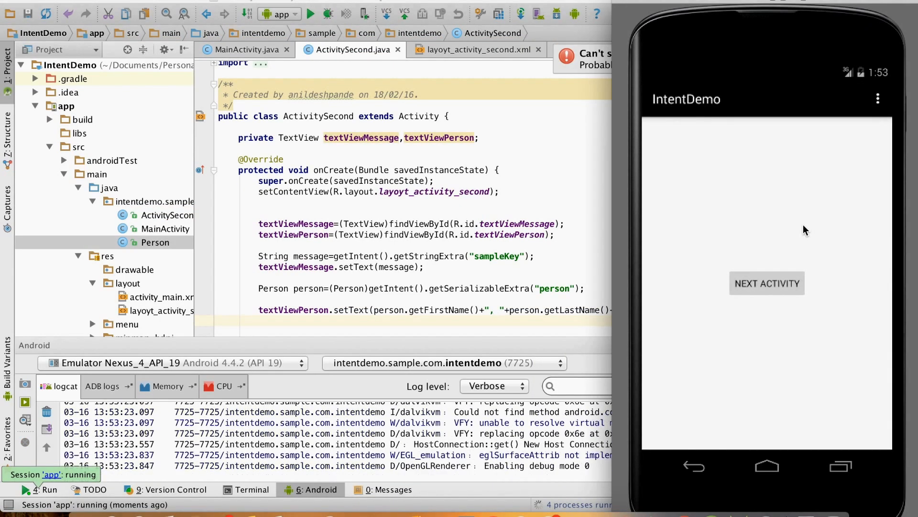
left_click(766, 283)
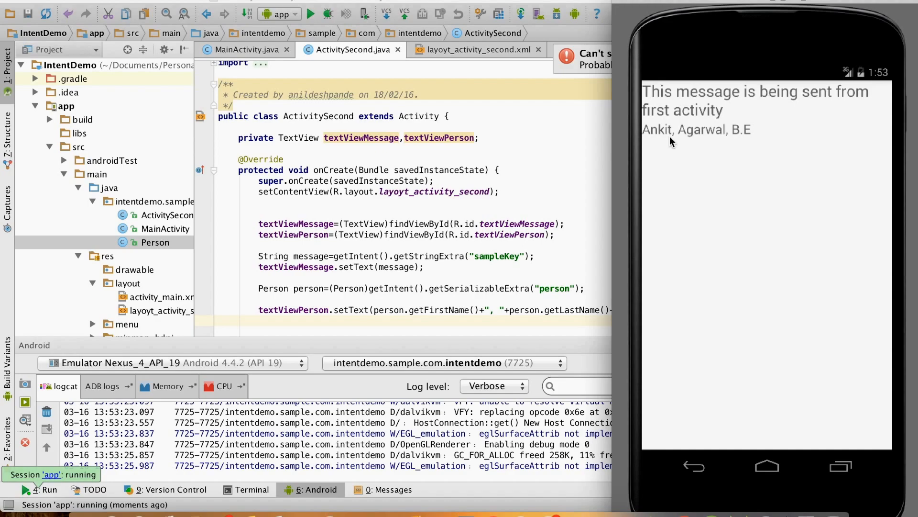
mouse_move(698, 150)
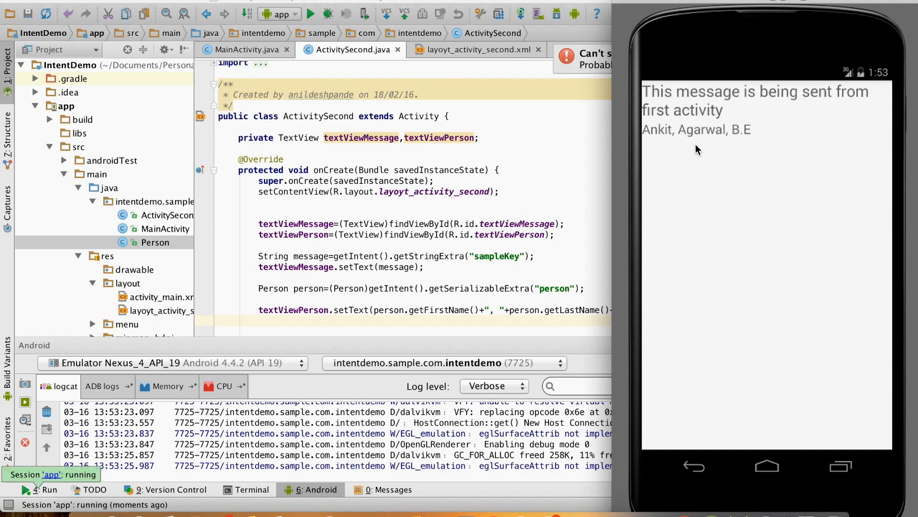